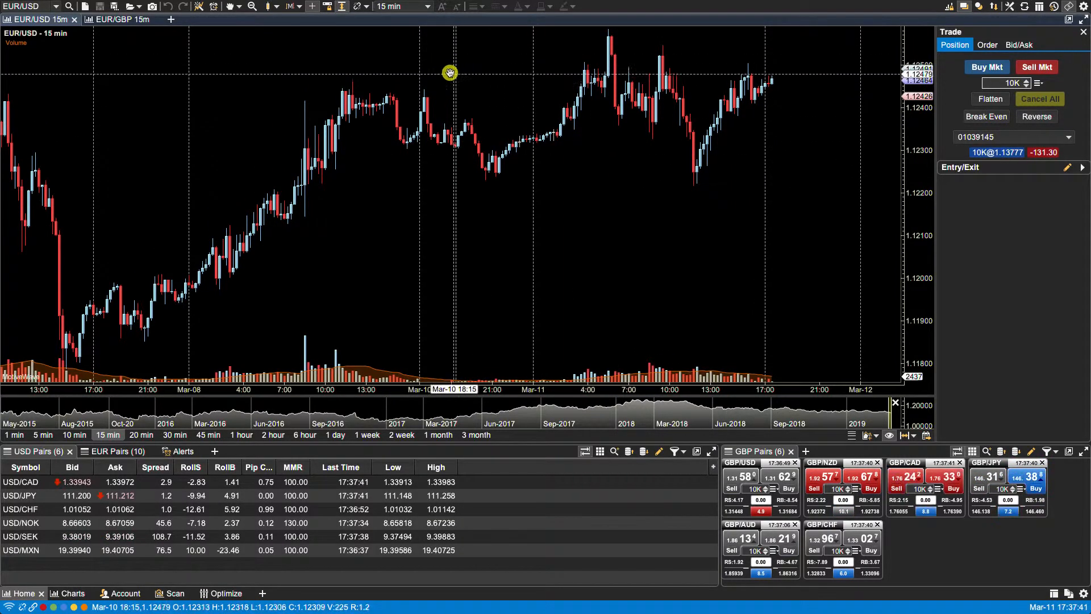
Open Preferences from the Configure menu.
click(291, 7)
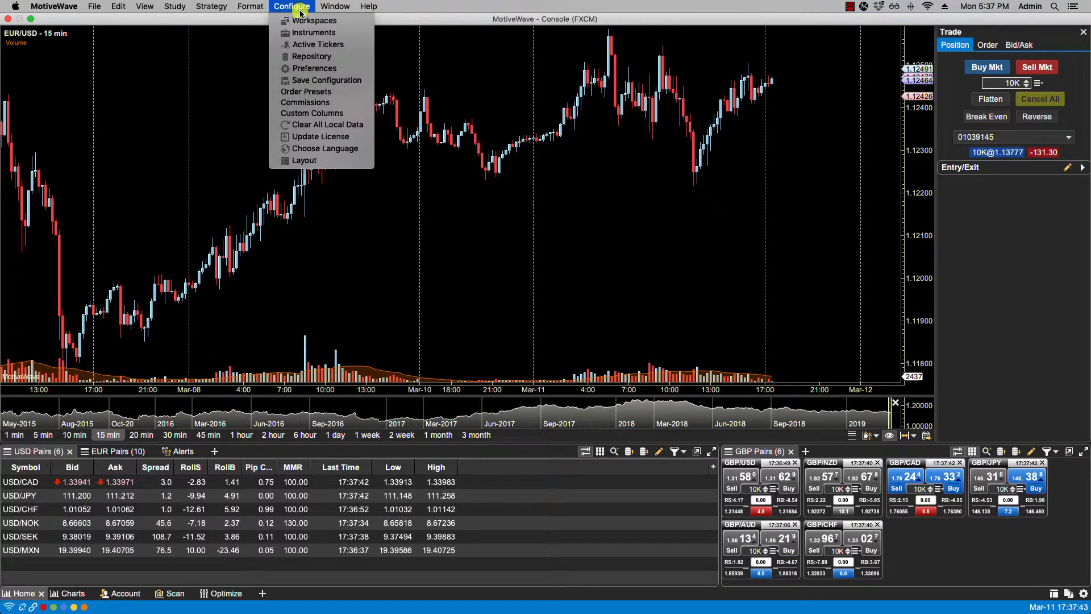
click(314, 67)
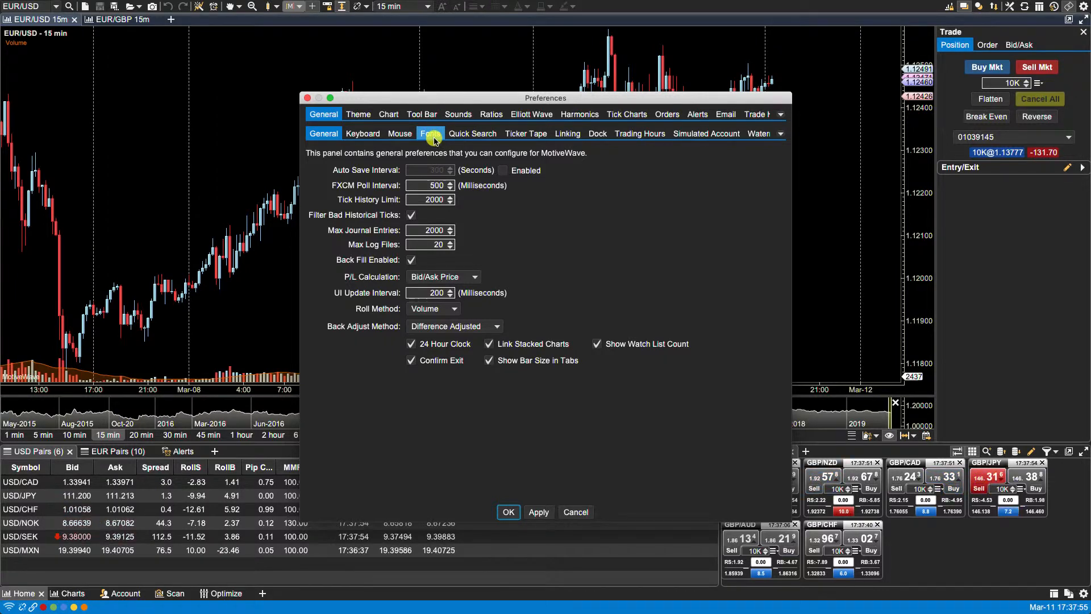
Show the Fonts page, glance at Chart Fonts, then return to System Fonts.
click(430, 133)
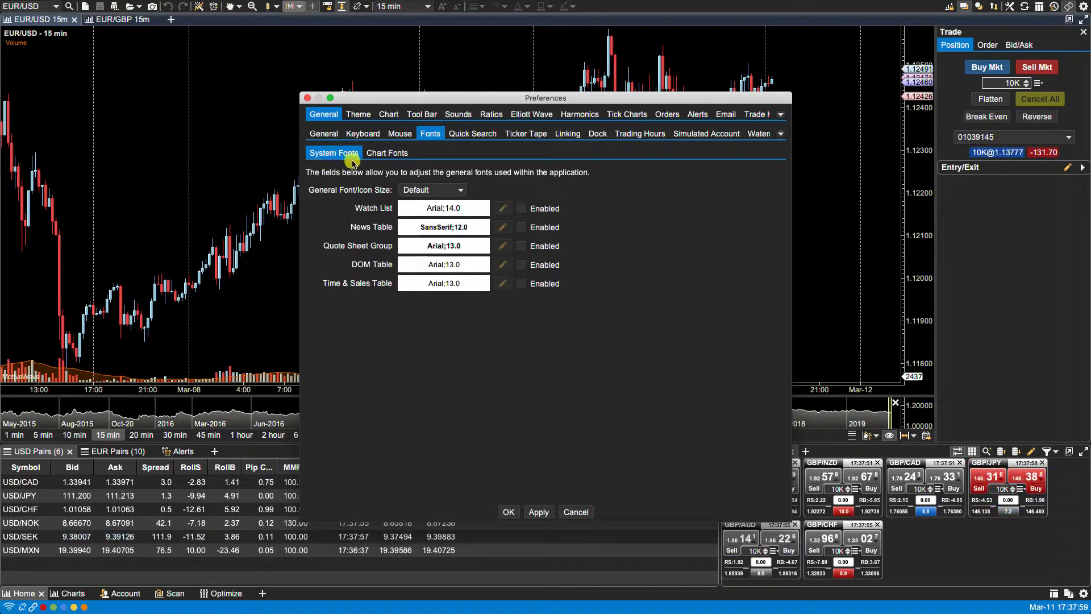
click(387, 153)
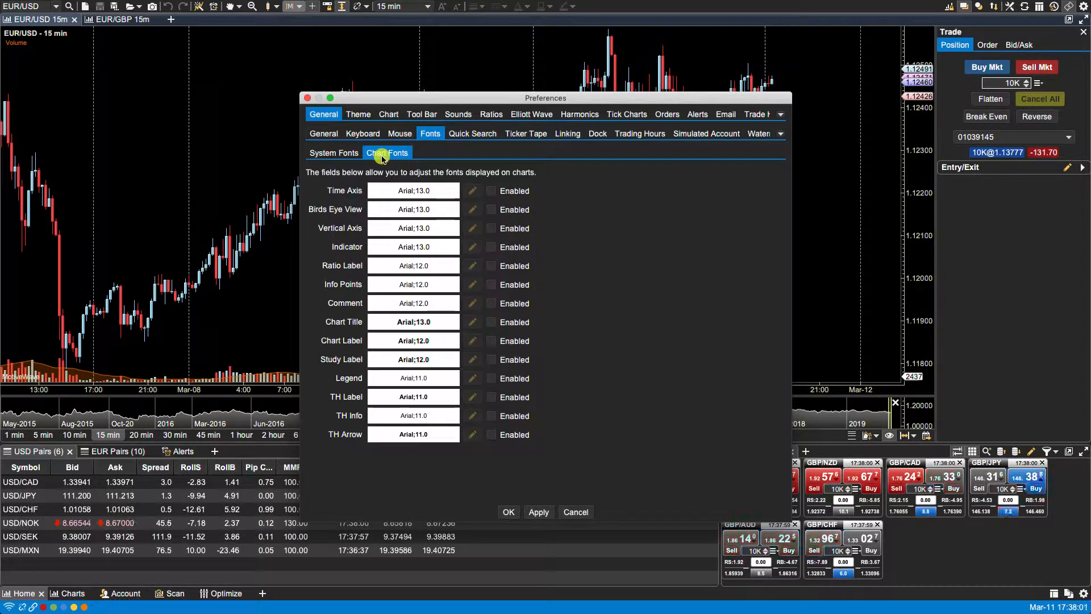
click(334, 153)
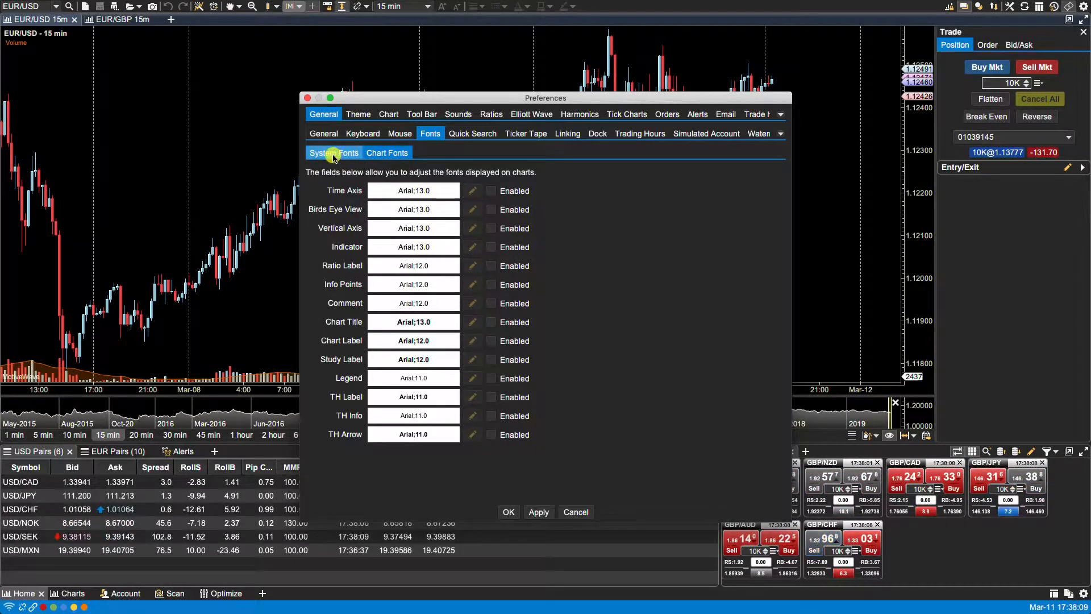
click(334, 152)
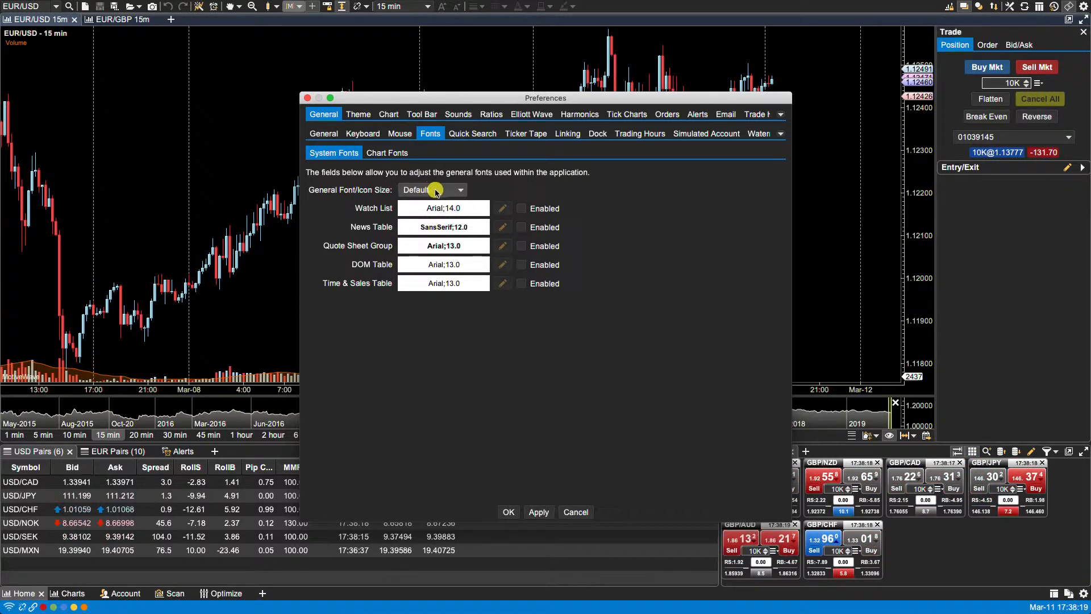
Choose Medium in the General Font/Icon Size dropdown.
click(432, 189)
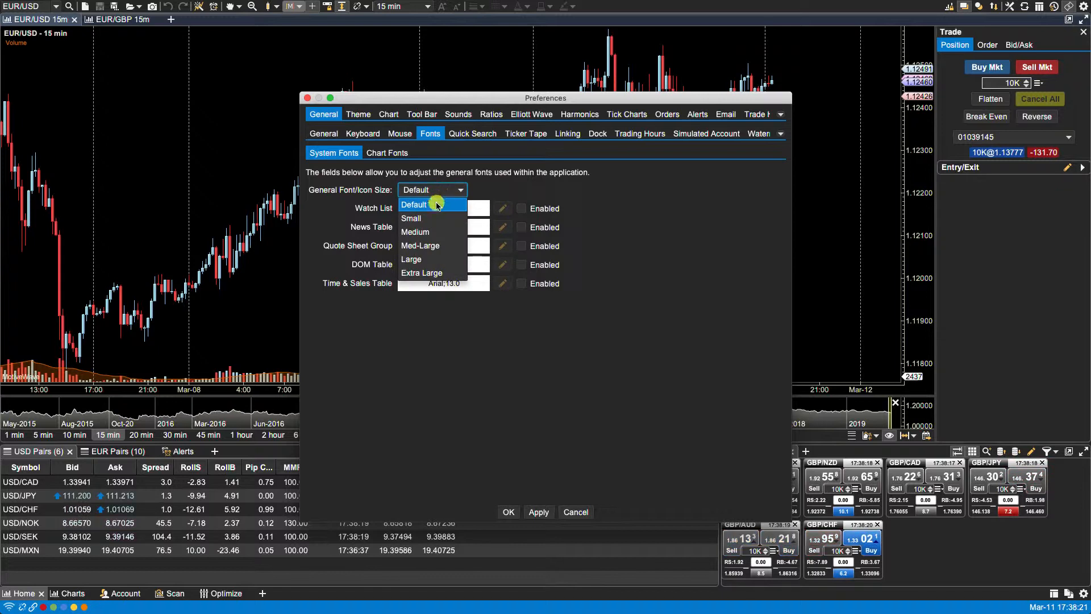
click(415, 232)
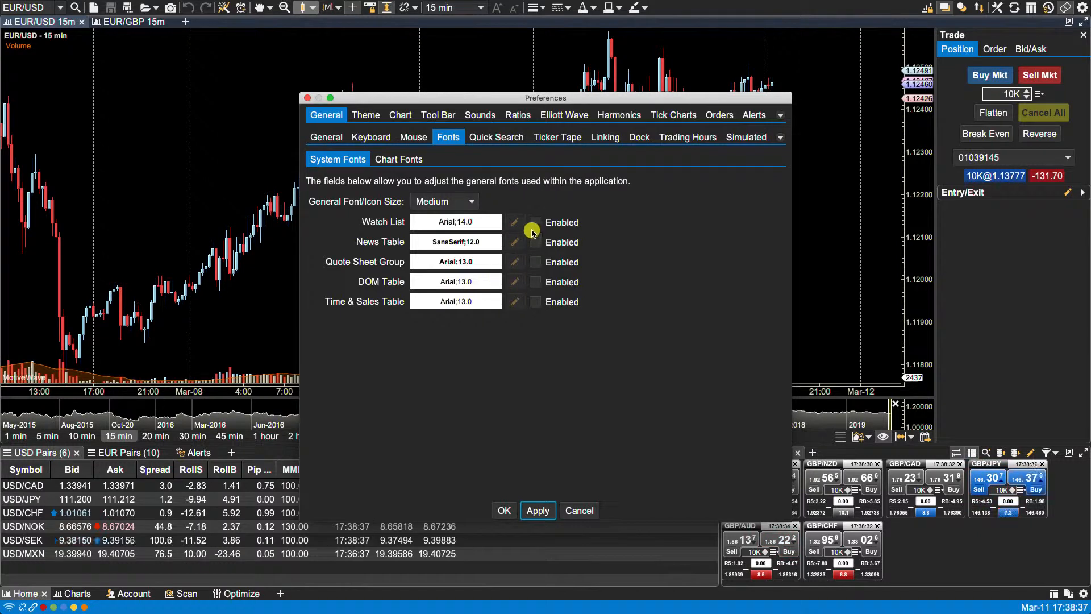
Enable the Watch List custom font and set it to Courier New 14.
click(536, 222)
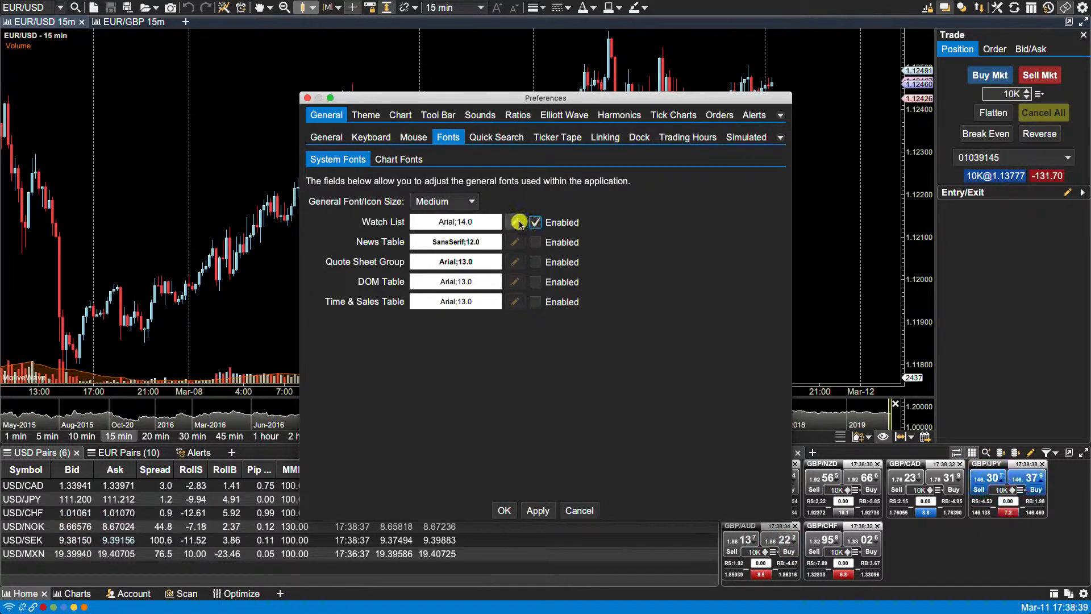
click(515, 221)
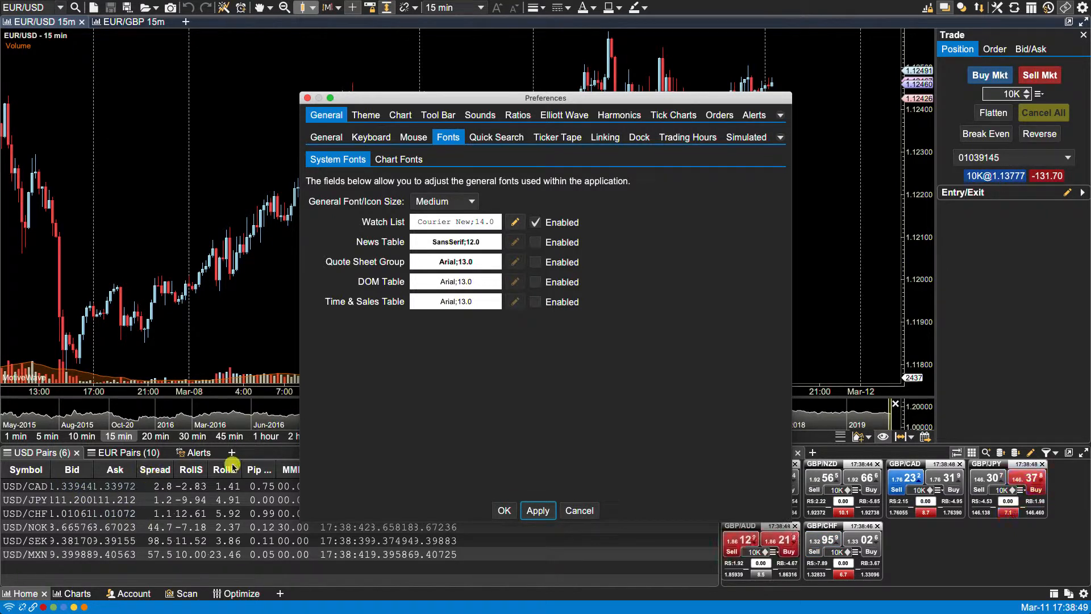
mouse_move(681, 265)
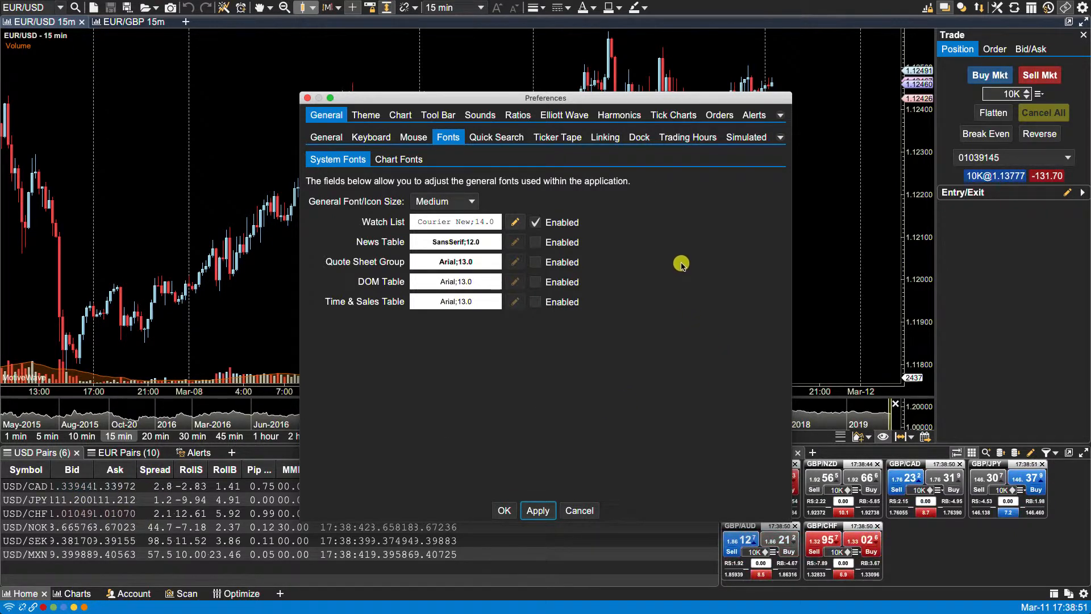
mouse_move(346, 241)
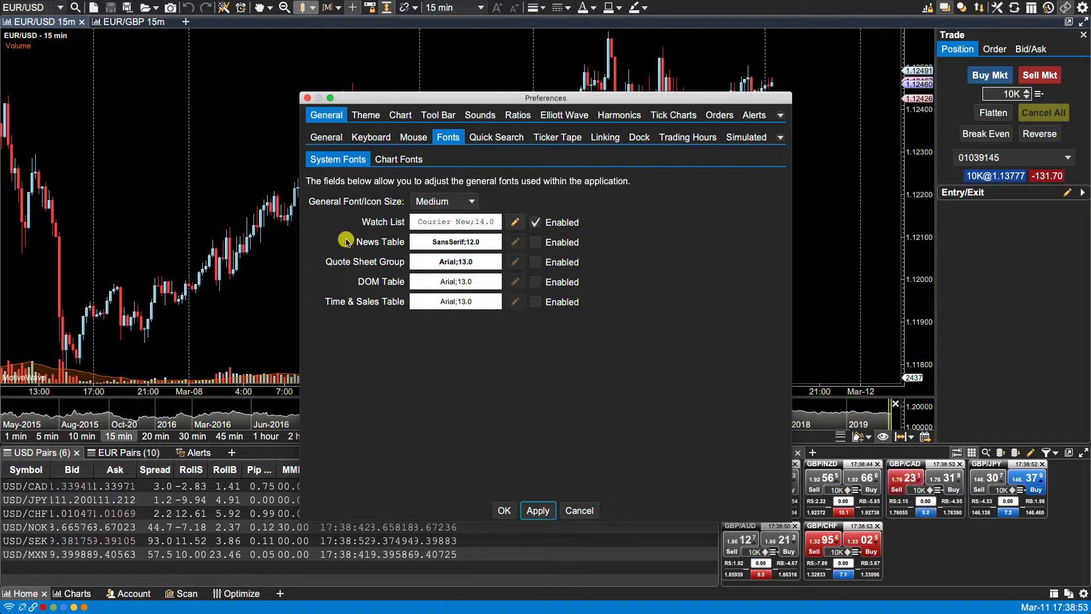
mouse_move(343, 269)
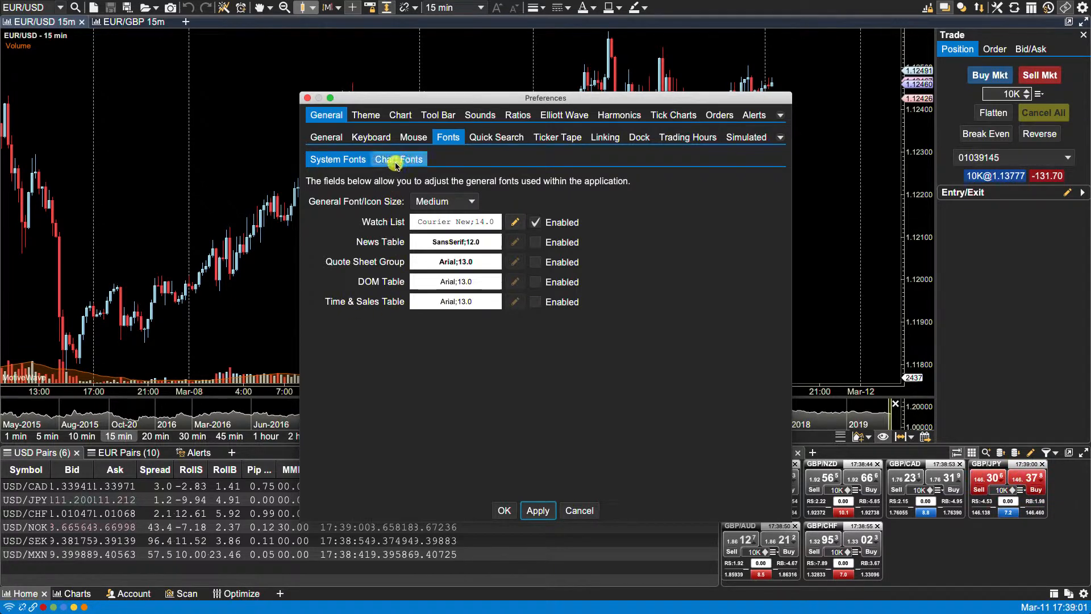
Switch to the Chart Fonts tab in Preferences.
click(398, 159)
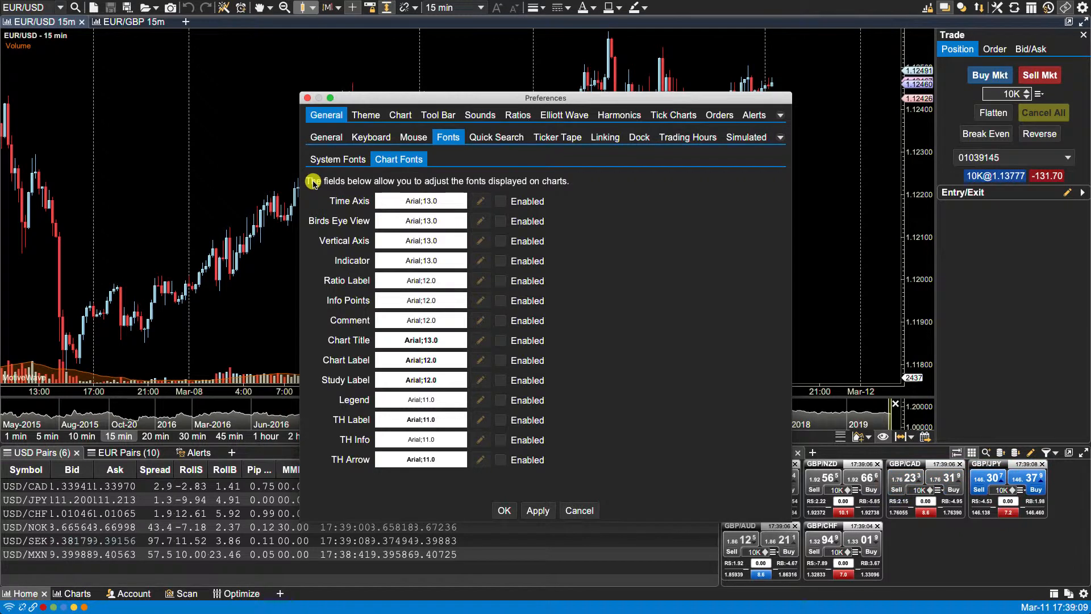
mouse_move(319, 216)
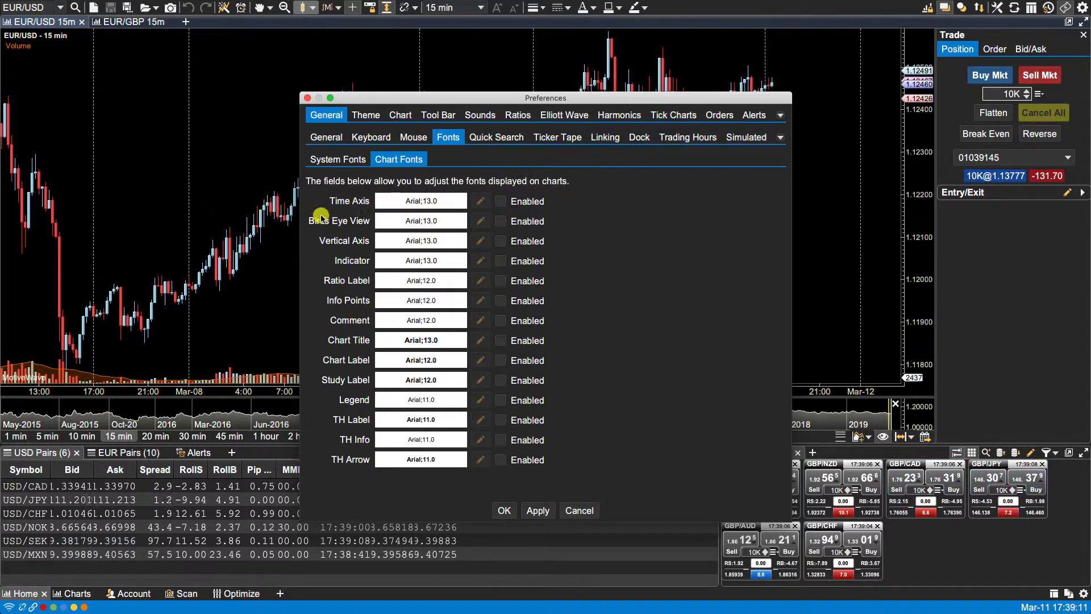
mouse_move(317, 246)
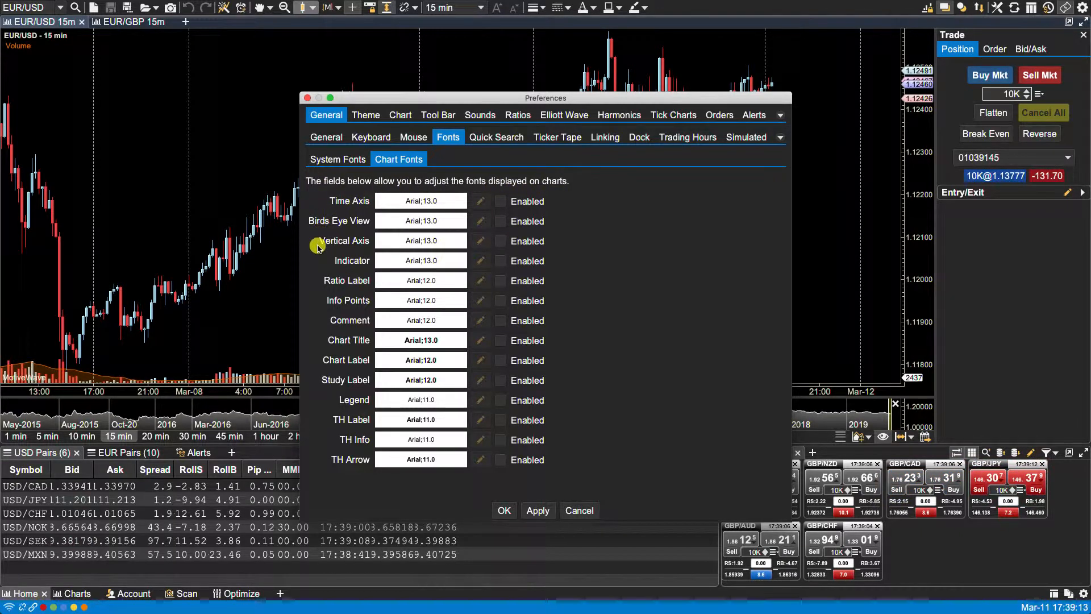
mouse_move(316, 292)
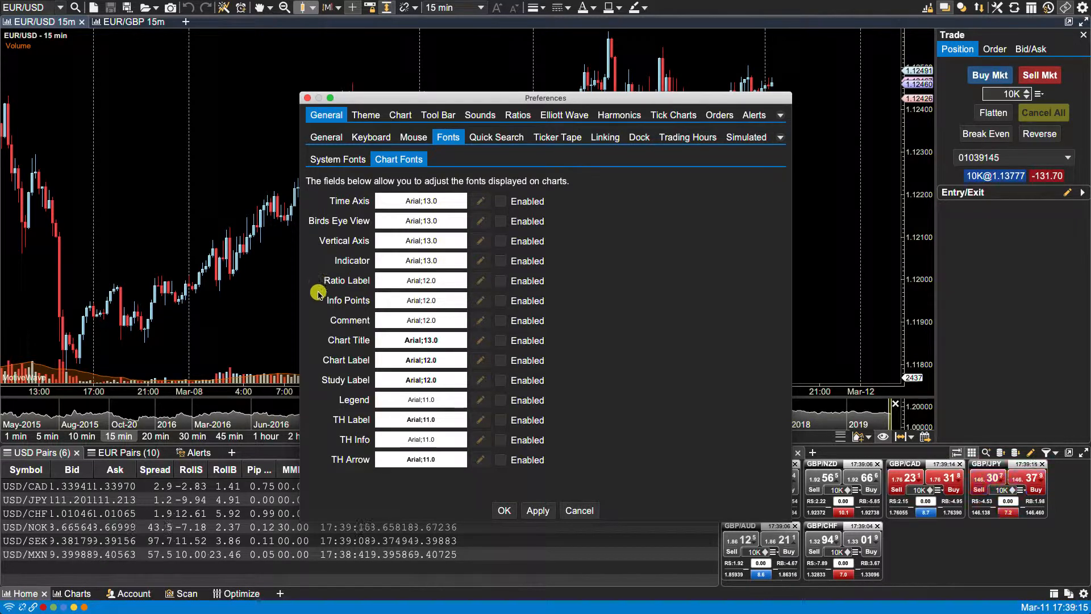
mouse_move(320, 320)
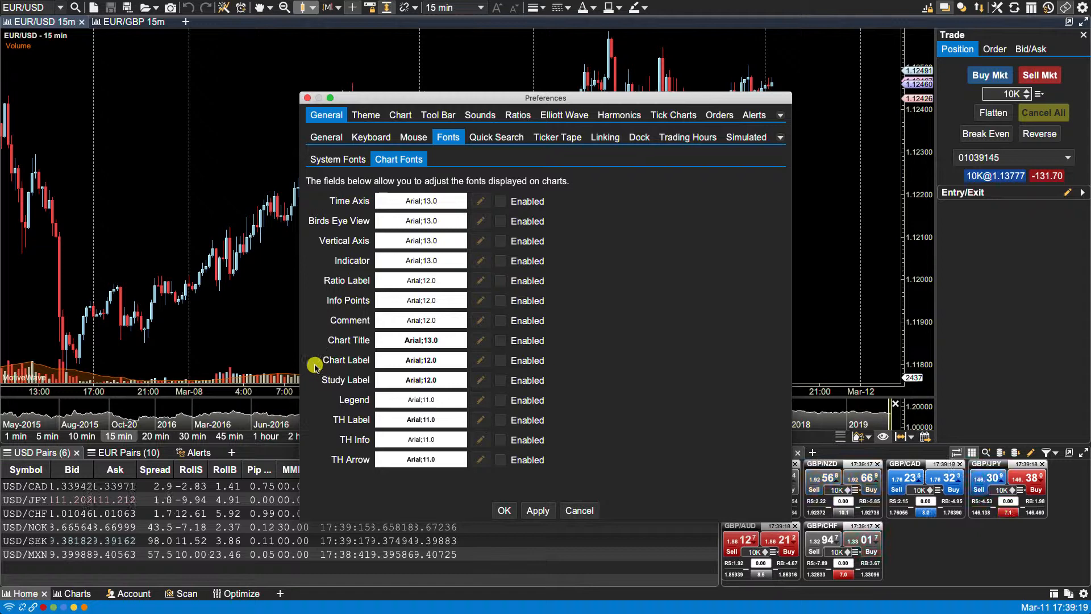
mouse_move(315, 405)
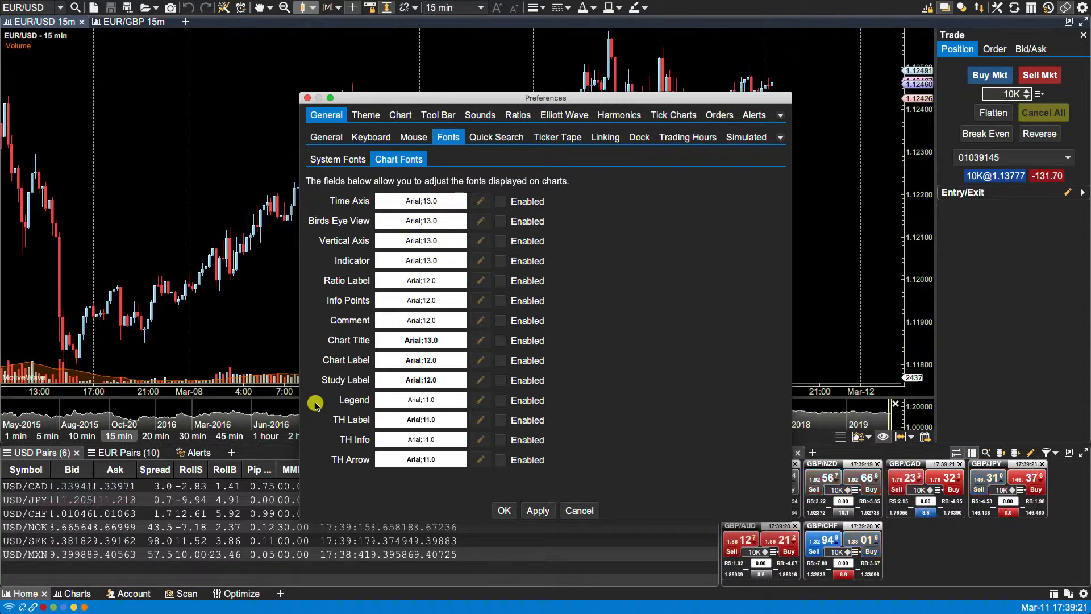
mouse_move(322, 441)
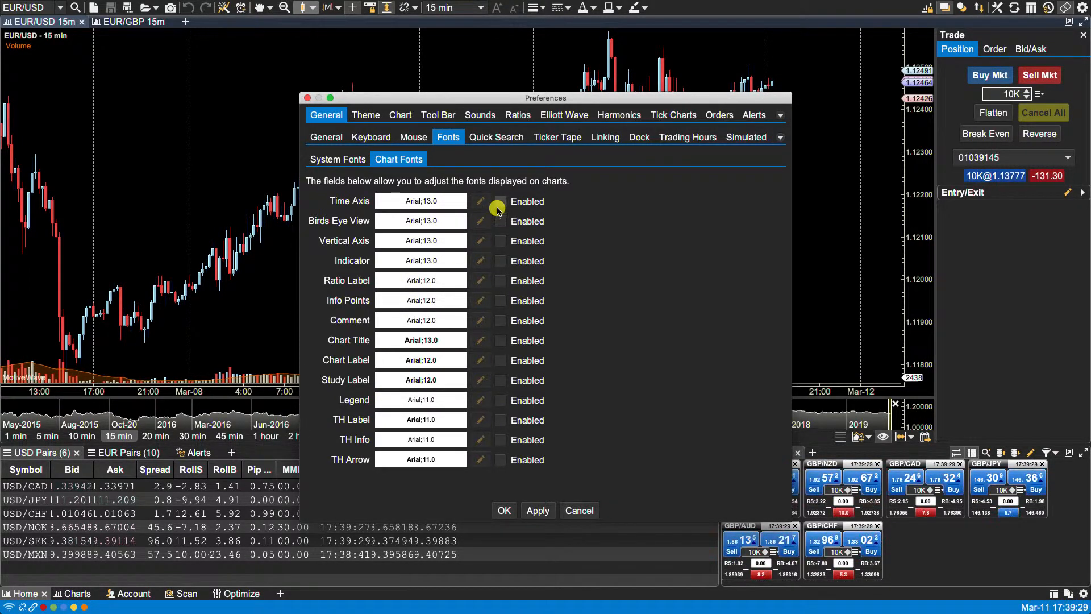
Enable Time Axis and Vertical Axis fonts, setting Time Axis to Courier New.
click(499, 201)
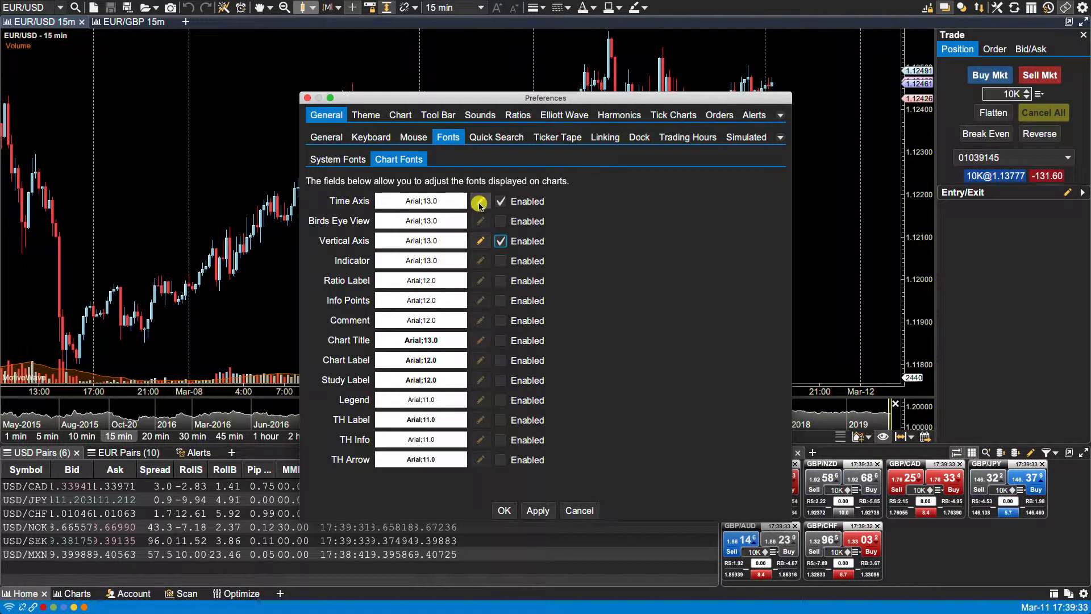
click(479, 201)
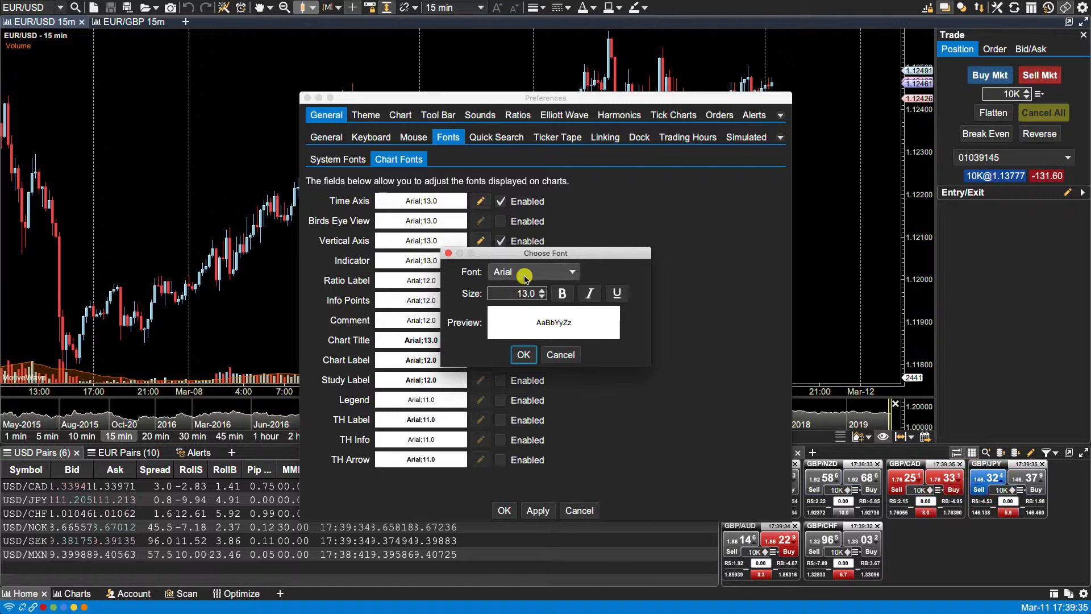
click(530, 272)
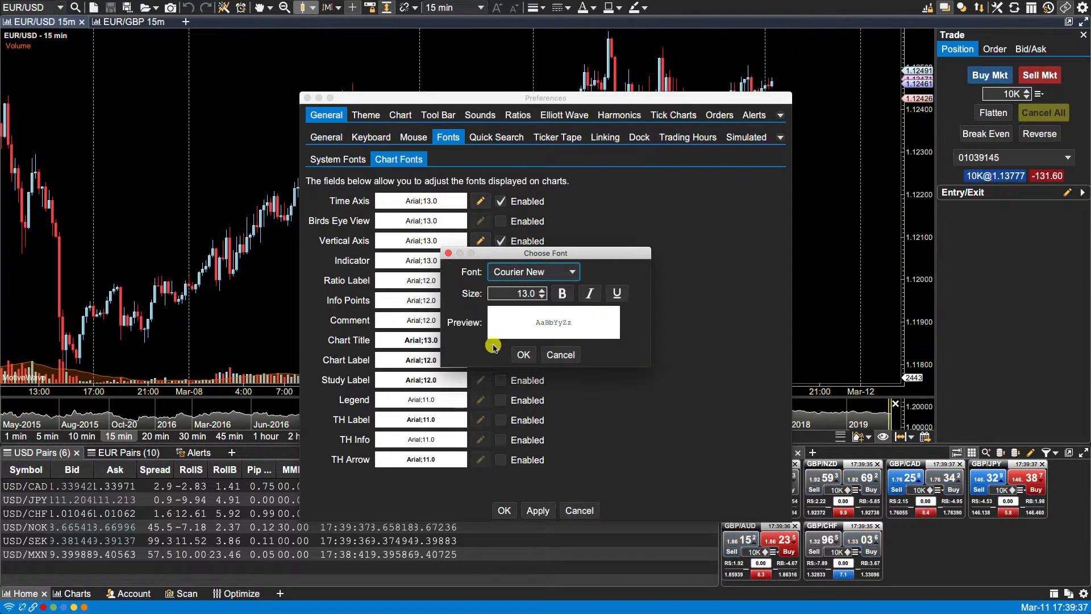
click(523, 354)
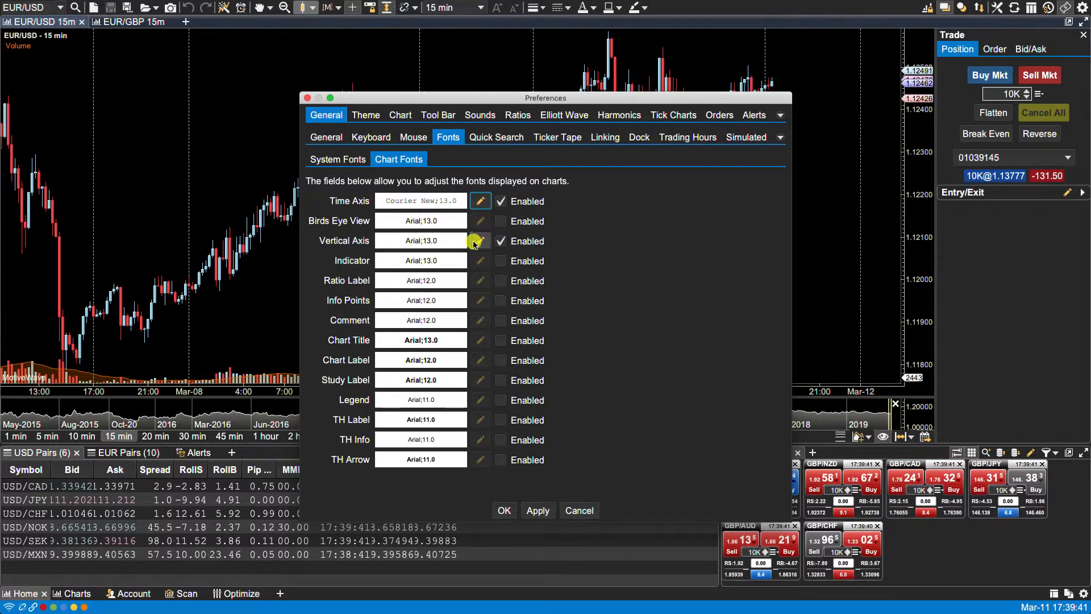
click(480, 240)
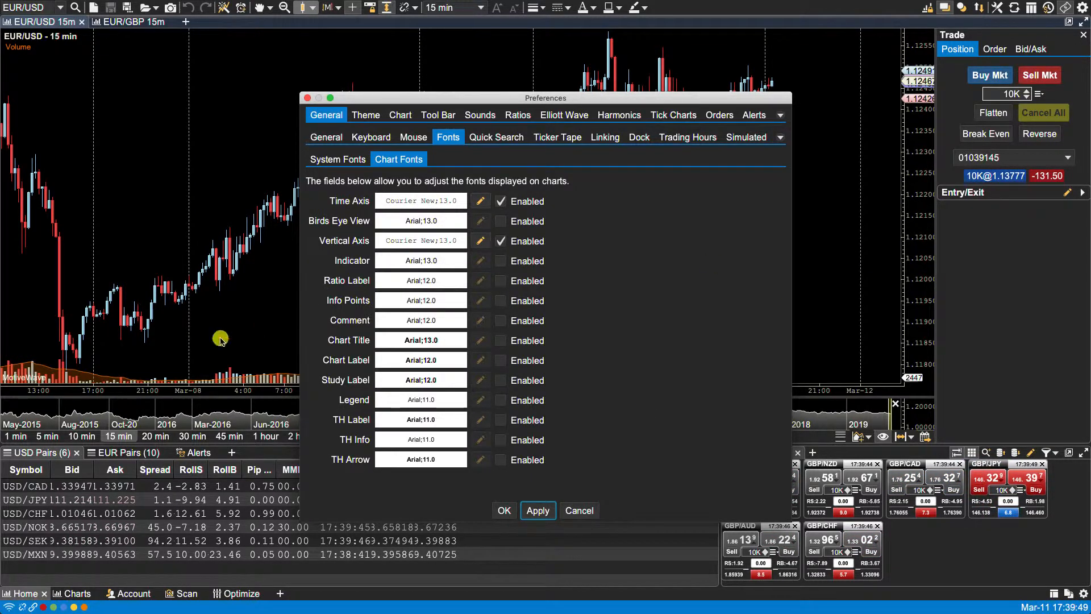
mouse_move(188, 397)
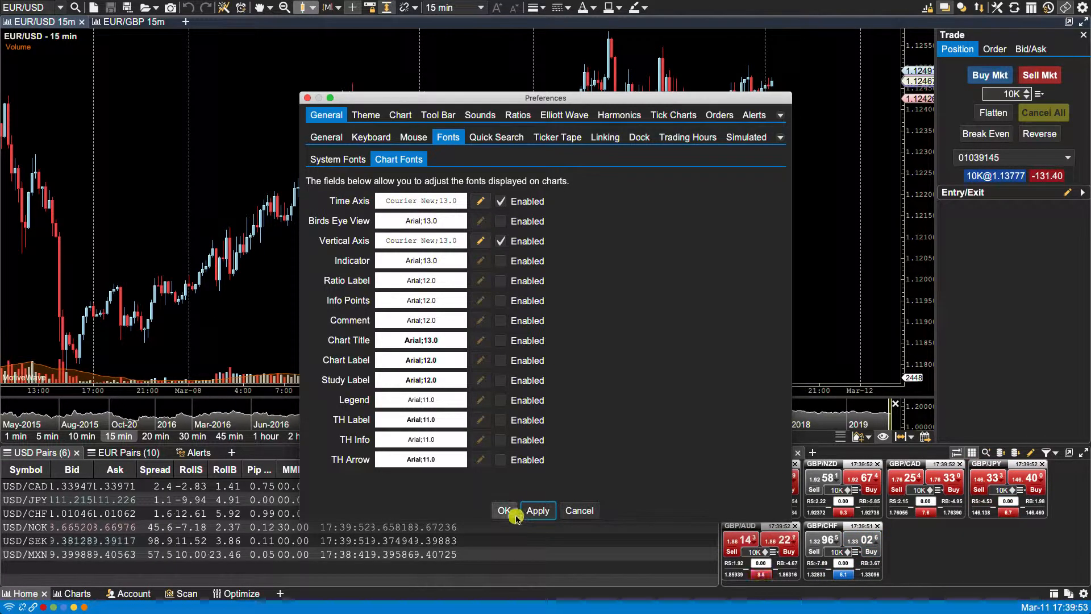
Save the Preferences with OK, then quit MotiveWave and confirm with Yes.
click(504, 510)
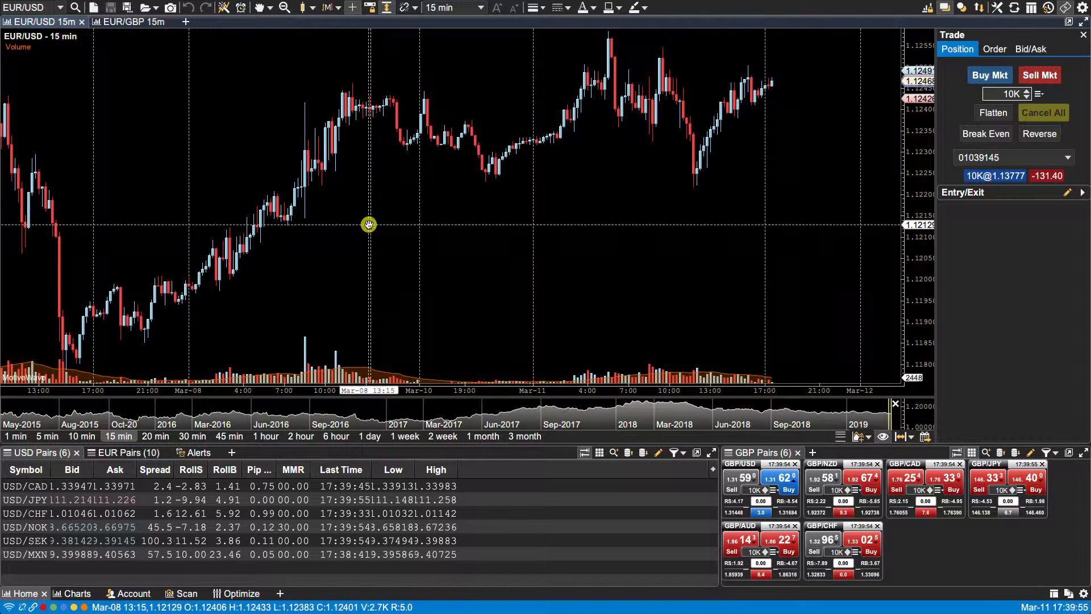
click(53, 6)
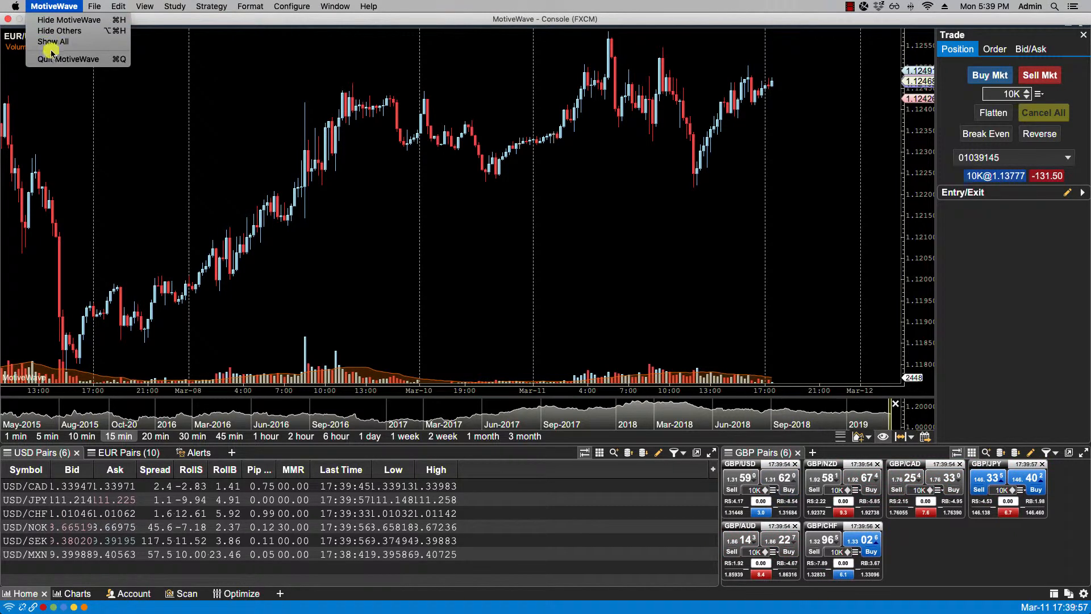
click(68, 58)
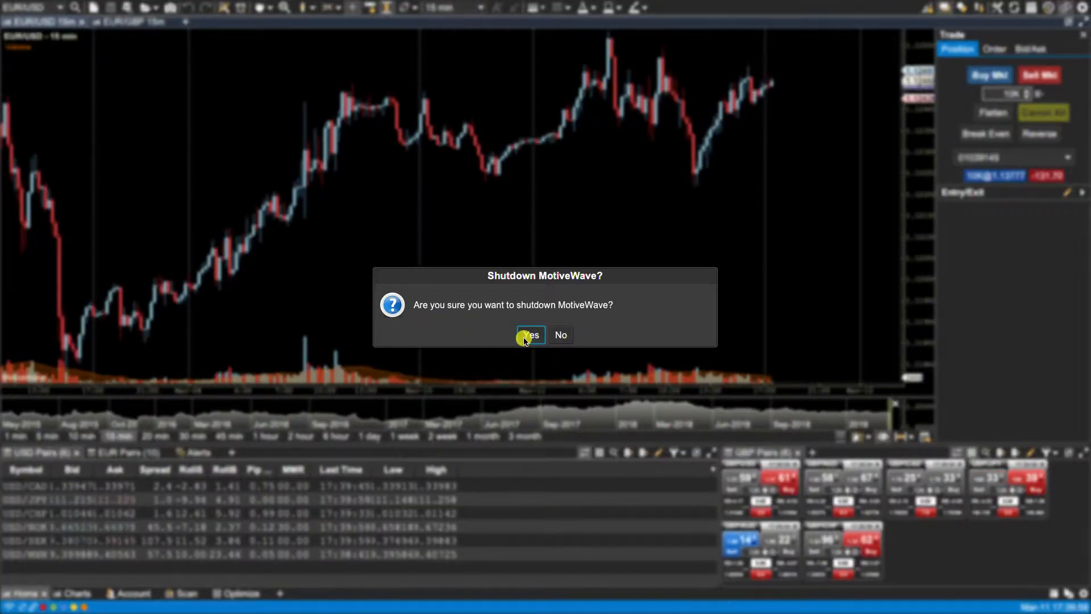
click(529, 334)
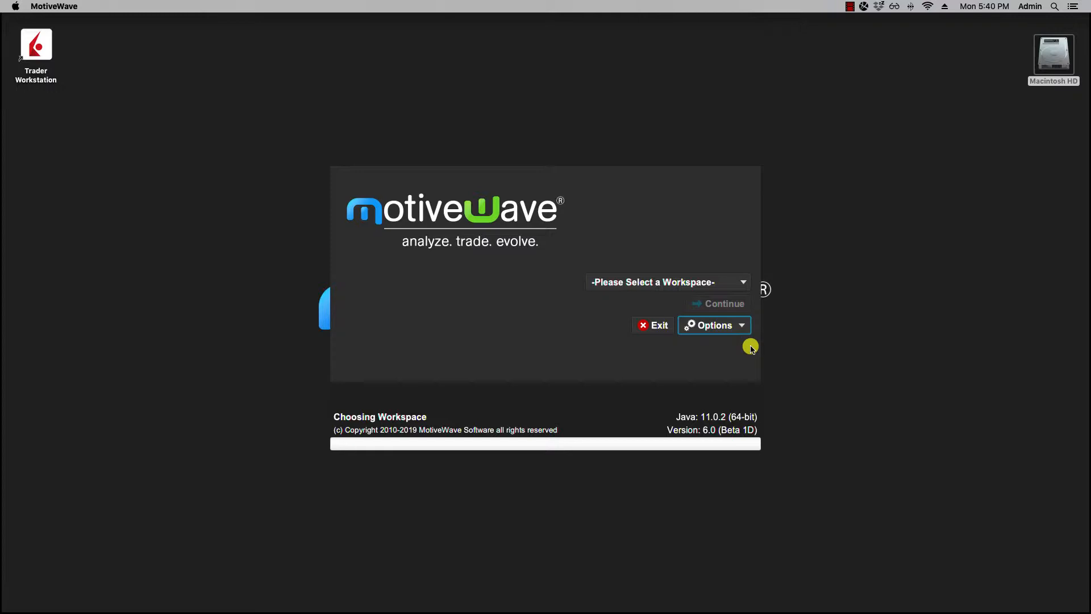
In startup Options > Appearance, set General Font/Icon Size to Default.
click(714, 326)
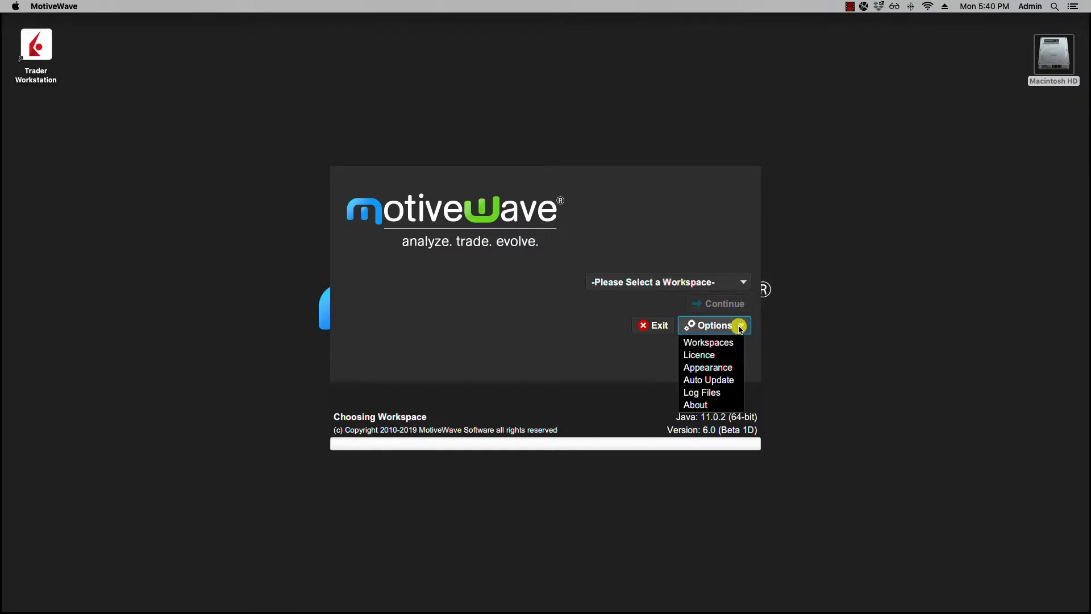
mouse_move(707, 368)
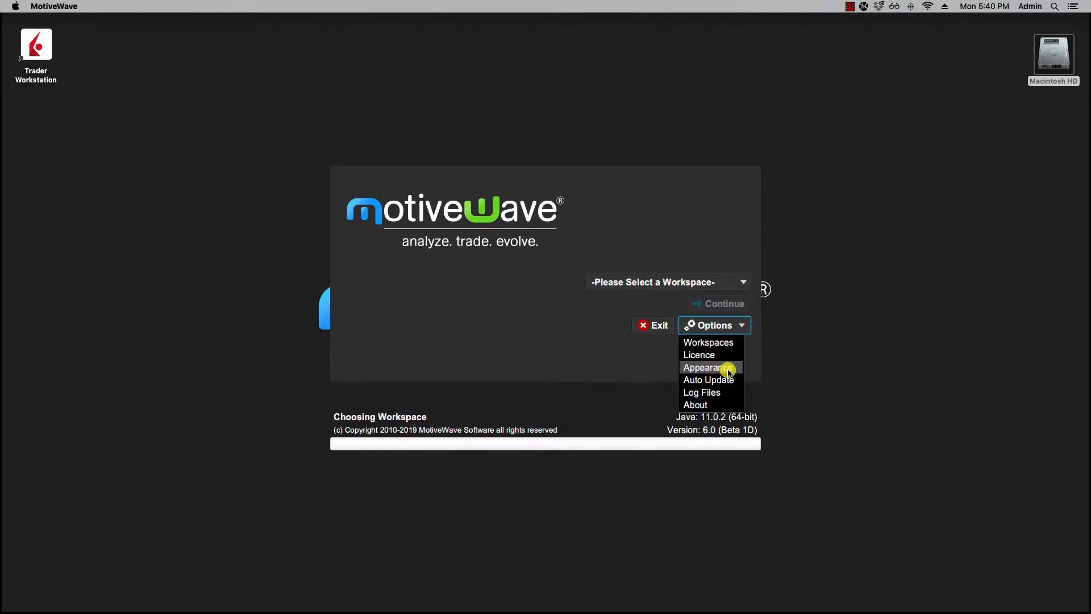
click(708, 367)
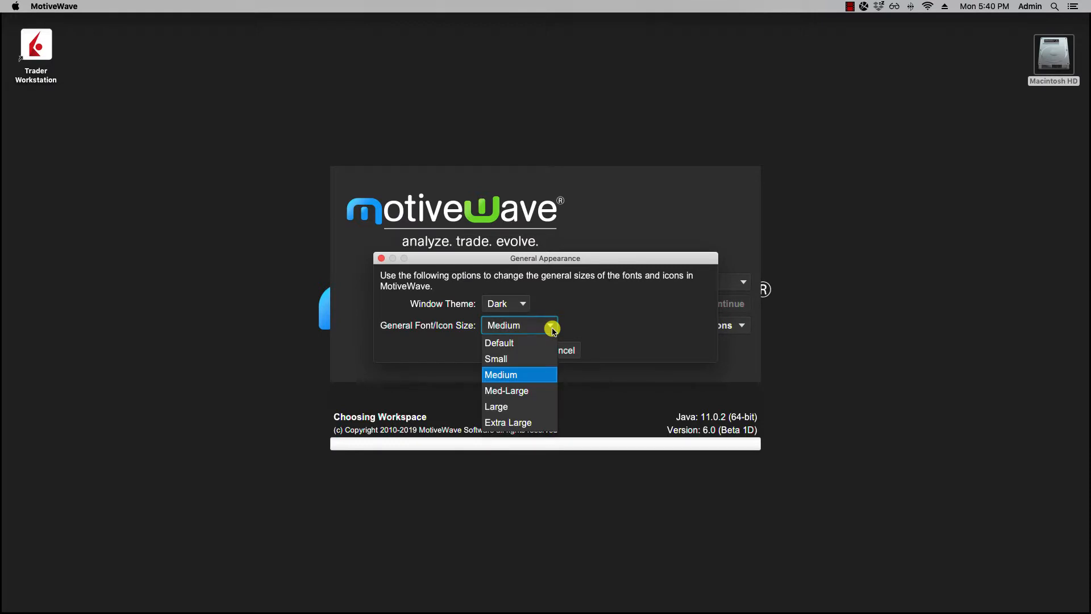
mouse_move(515, 342)
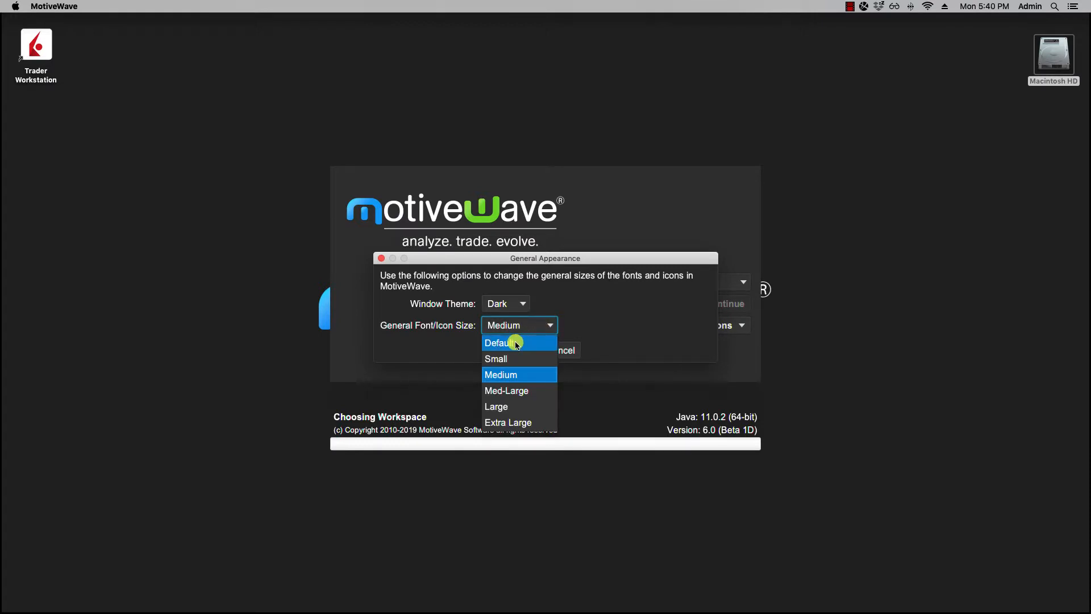
click(500, 342)
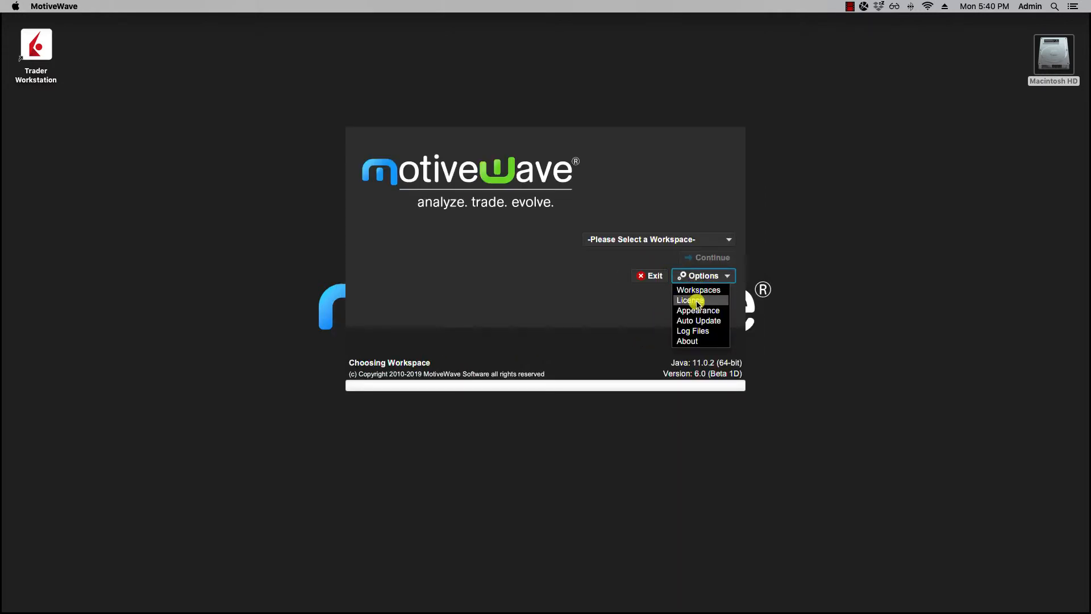
click(697, 310)
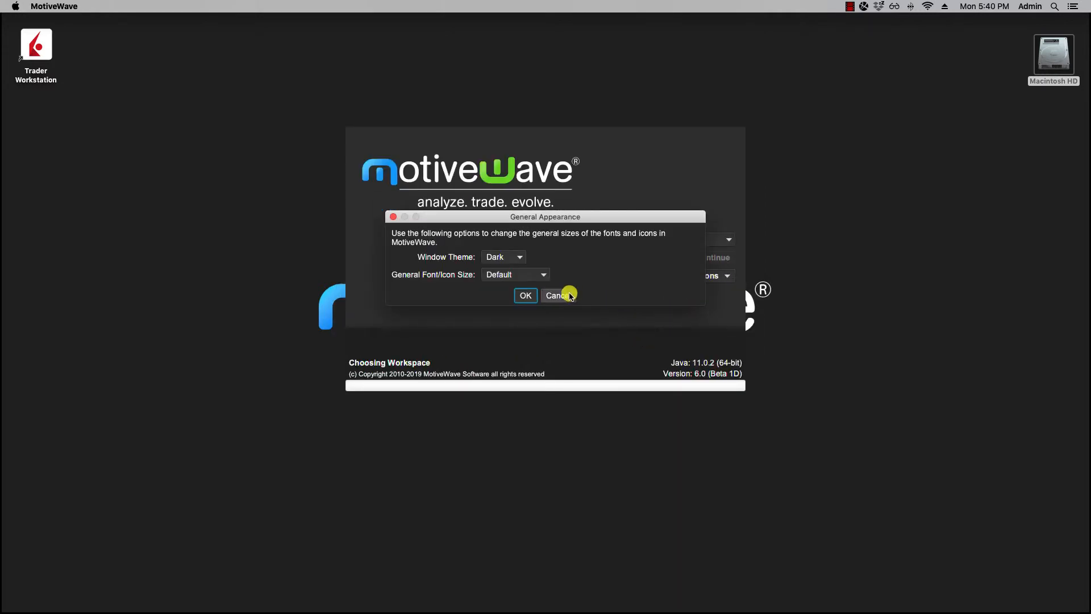
mouse_move(534, 282)
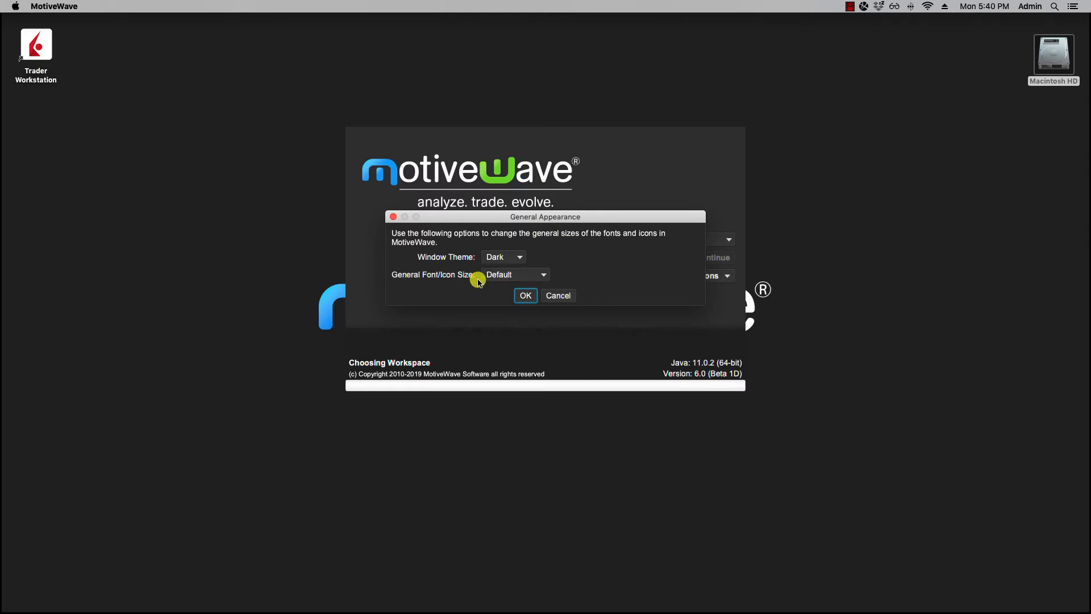
click(524, 295)
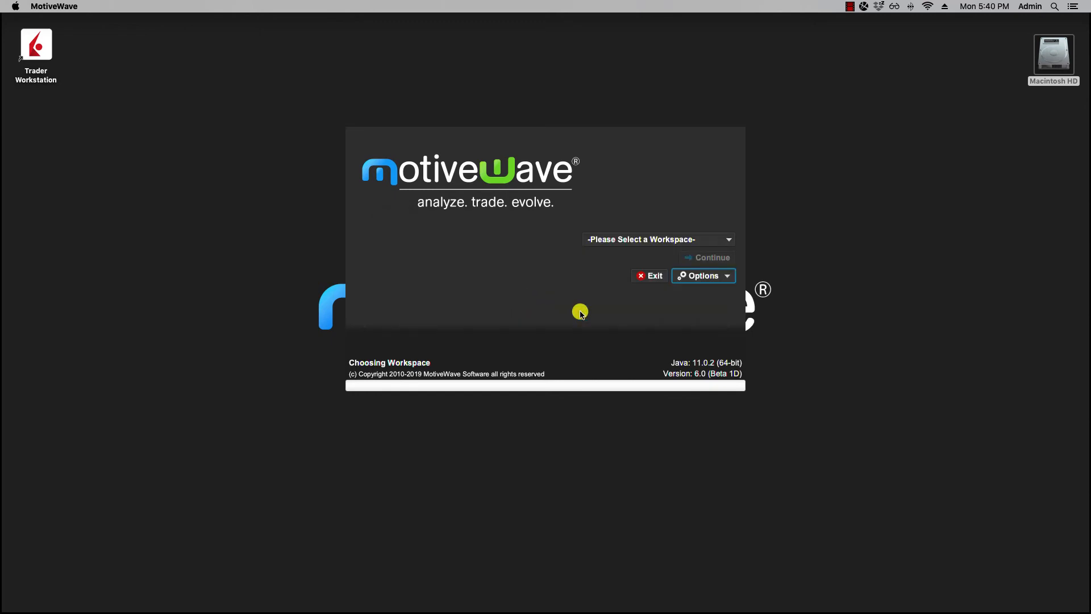